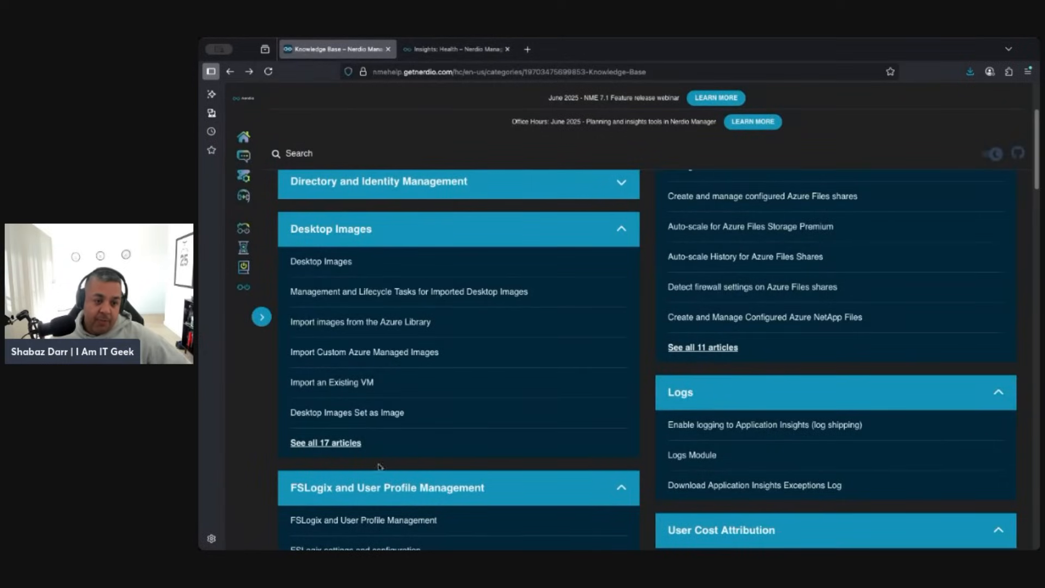
Return to the Nerdio Manager console and show the Desktop Images list with itgeek-gi-01.
{"action": "left_click", "coordinate": [455, 49]}
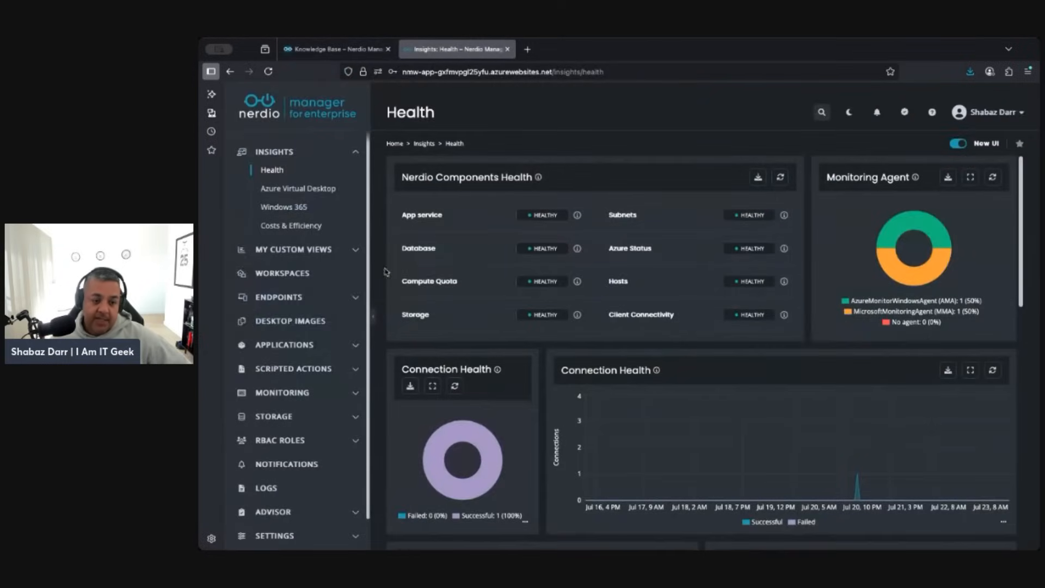
{"action": "left_click", "coordinate": [289, 320]}
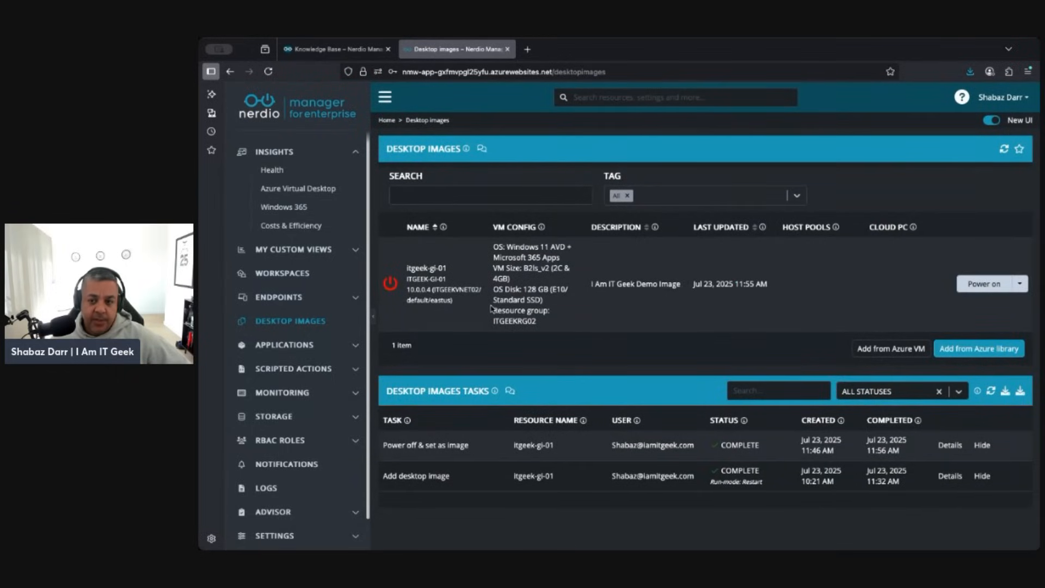
{"action": "mouse_move", "coordinate": [740, 454]}
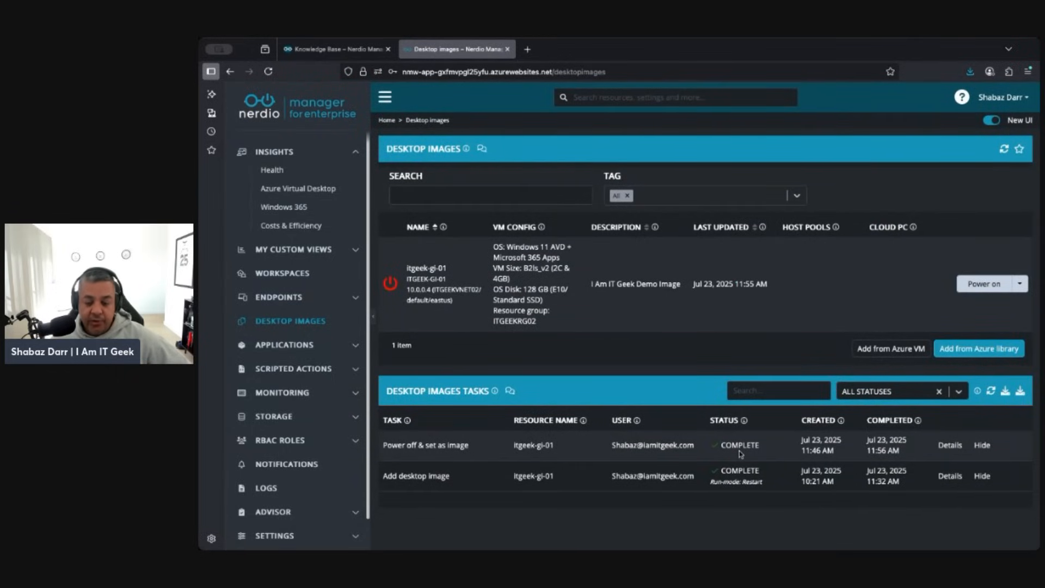
{"action": "mouse_move", "coordinate": [720, 331]}
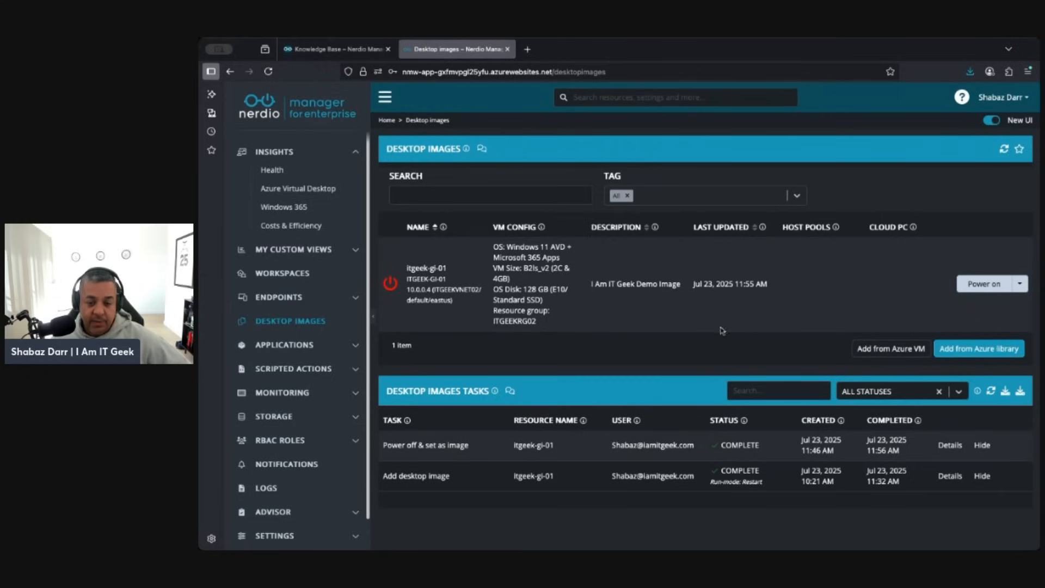
{"action": "mouse_move", "coordinate": [731, 284]}
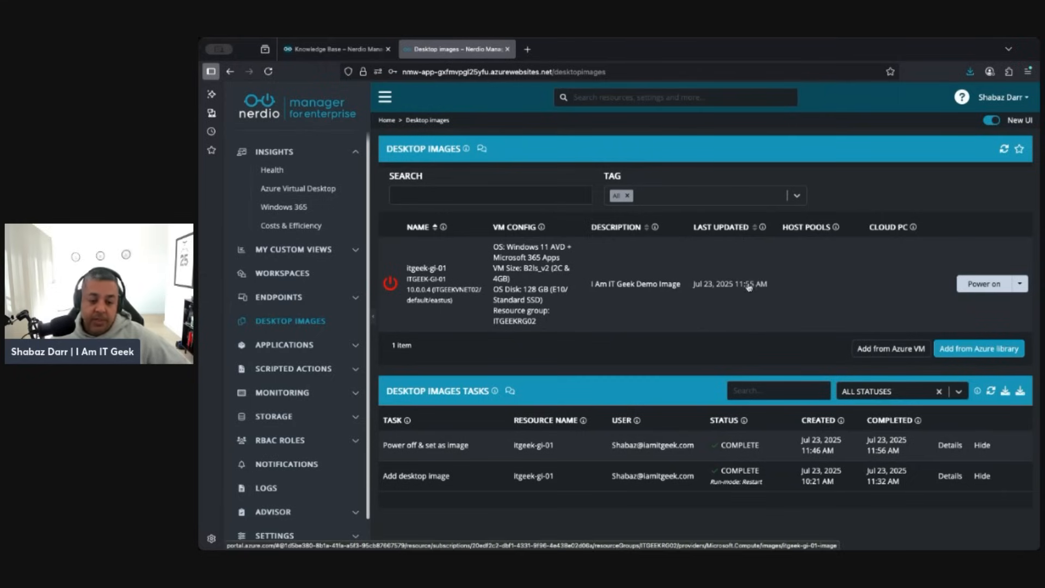
{"action": "mouse_move", "coordinate": [772, 305]}
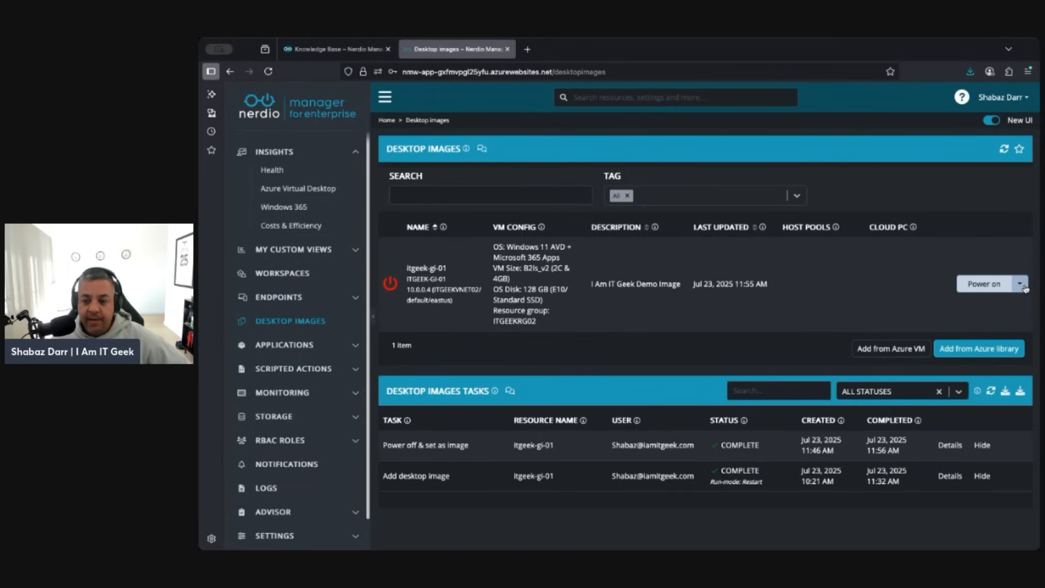
From itgeek-gi-01's action menu choose Run script to bring up the run-script dialog.
{"action": "left_click", "coordinate": [1025, 283]}
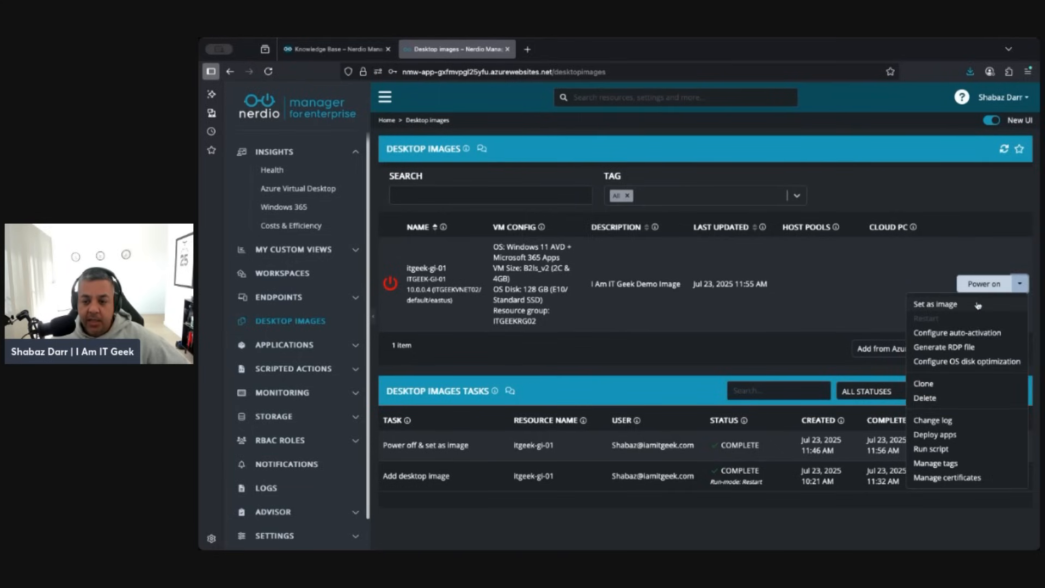
{"action": "mouse_move", "coordinate": [926, 448]}
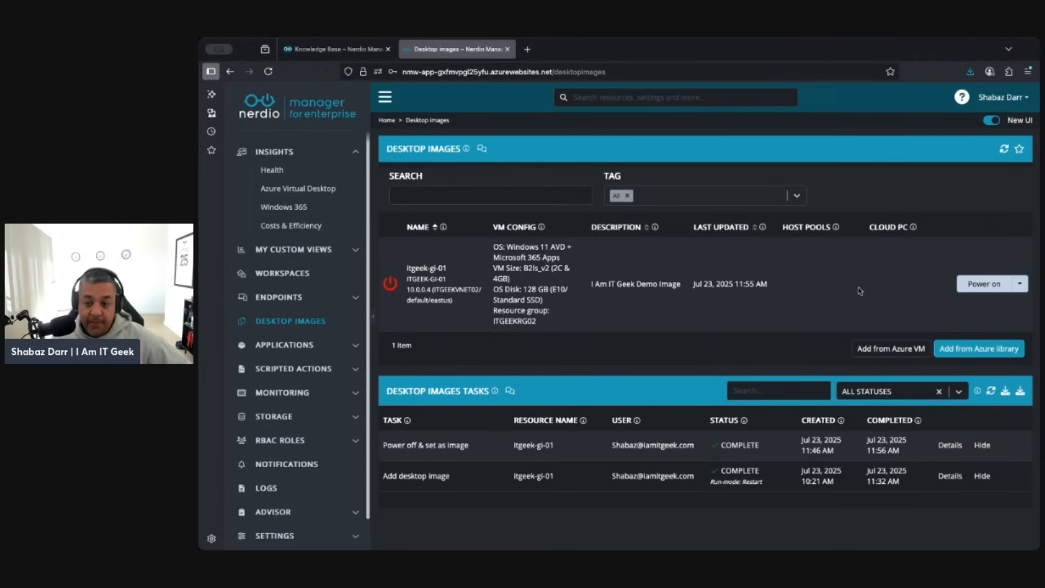
{"action": "left_click", "coordinate": [1021, 283]}
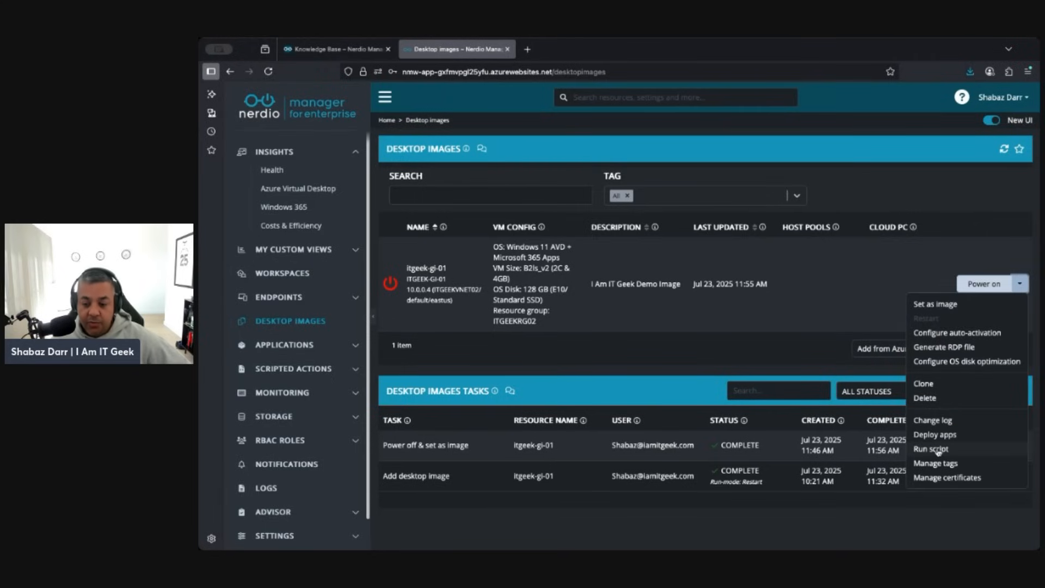
{"action": "left_click", "coordinate": [930, 449]}
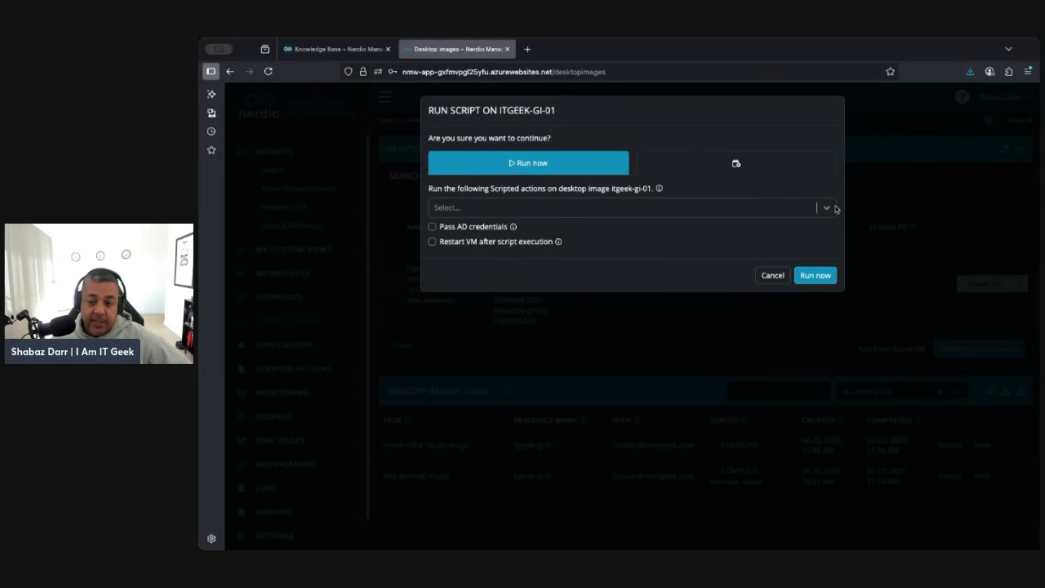
Expand the scripted-actions dropdown and browse down through the available actions.
{"action": "left_click", "coordinate": [627, 207]}
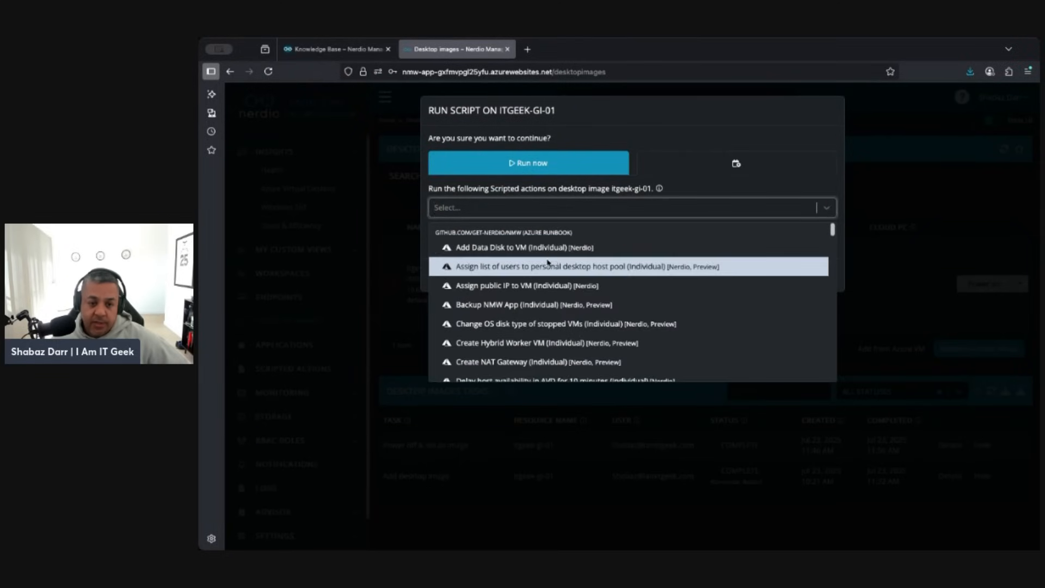
{"action": "scroll", "scroll_direction": "down", "scroll_amount": 3}
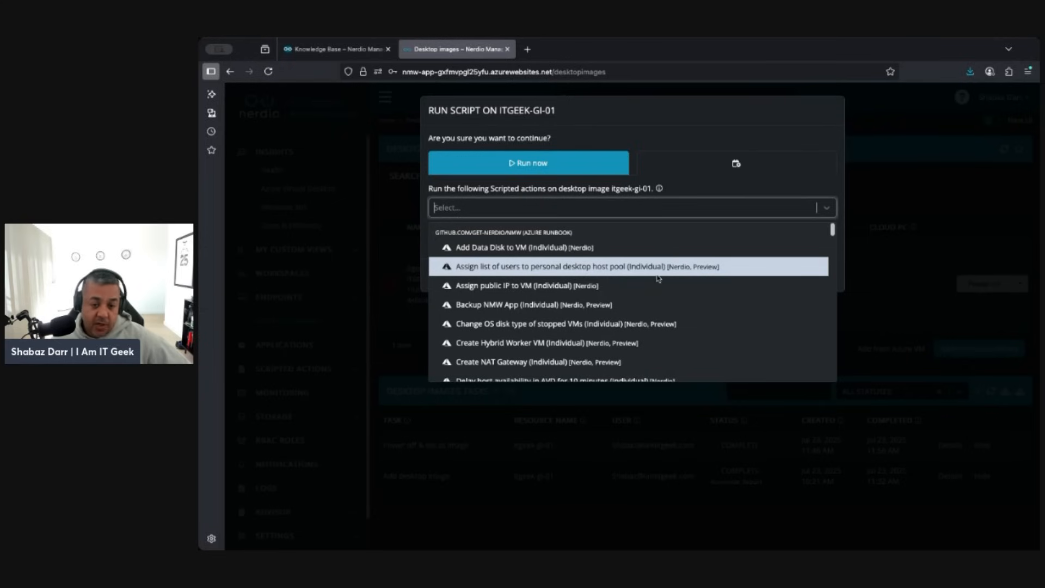
{"action": "mouse_move", "coordinate": [587, 265]}
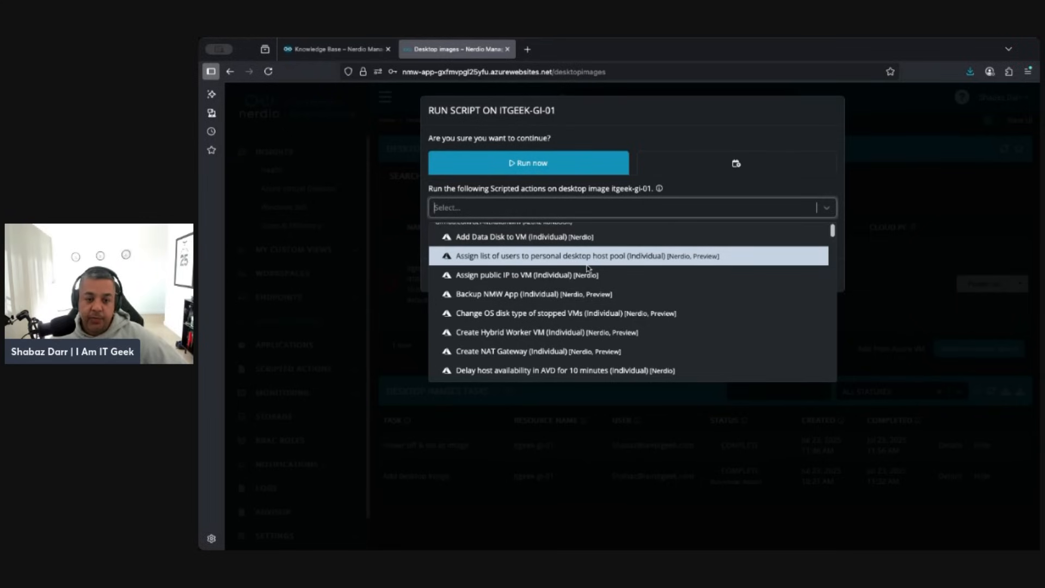
{"action": "mouse_move", "coordinate": [539, 314]}
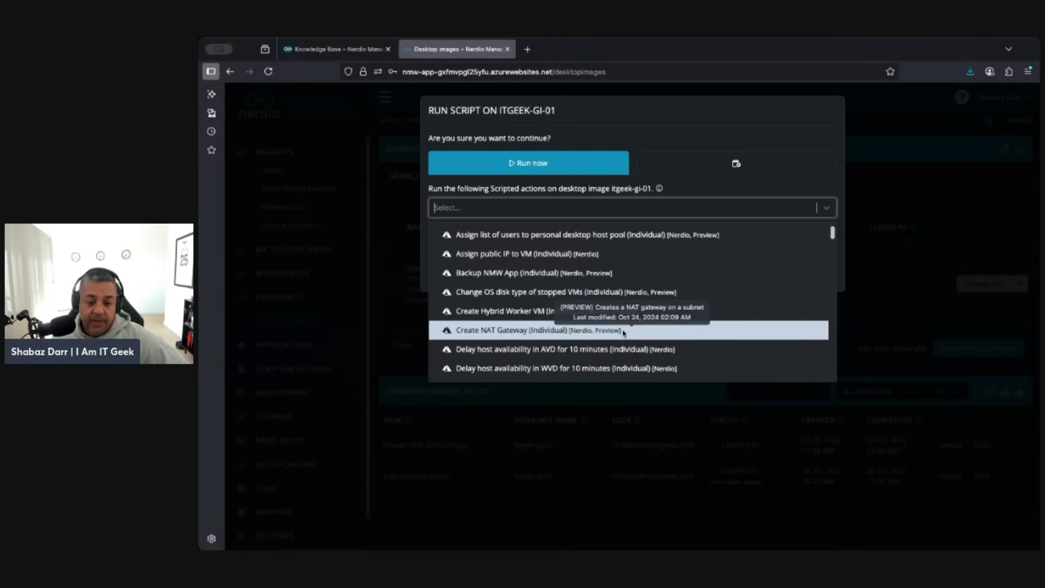
{"action": "scroll", "scroll_direction": "down", "scroll_amount": 3}
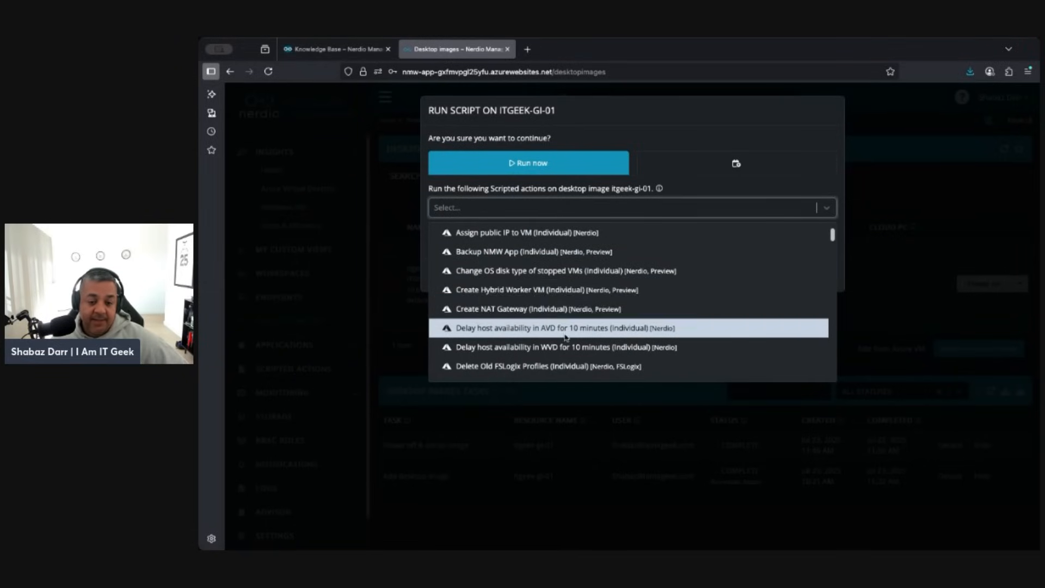
{"action": "scroll", "scroll_direction": "down", "scroll_amount": 3}
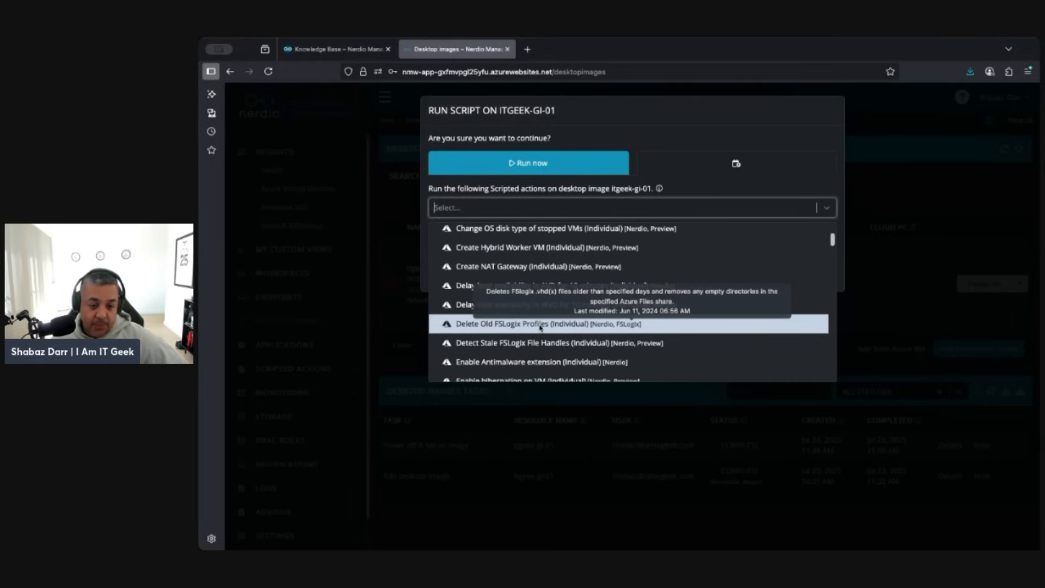
{"action": "scroll", "scroll_direction": "down", "scroll_amount": 3}
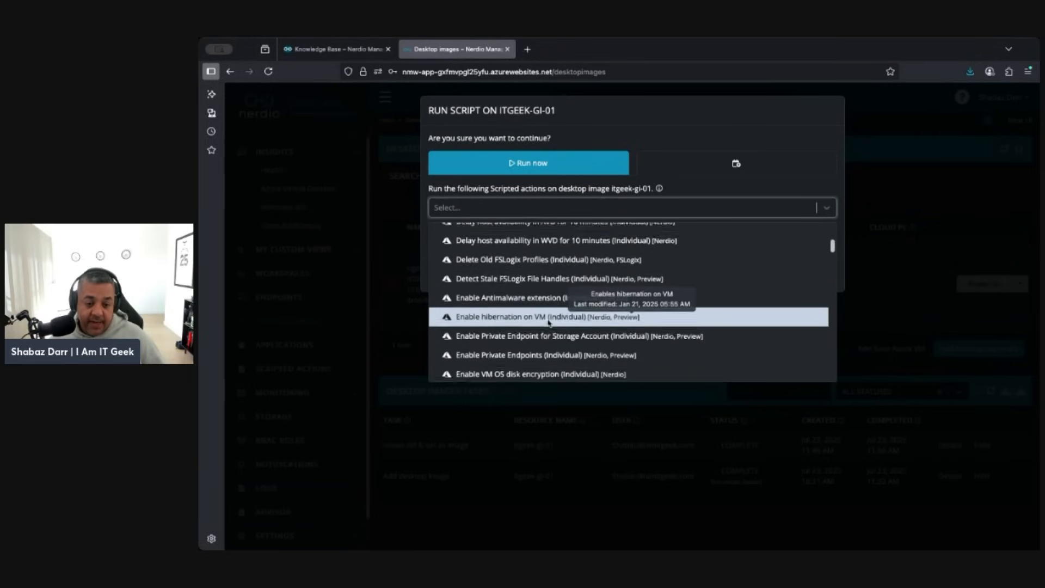
{"action": "scroll", "scroll_direction": "down", "scroll_amount": 3}
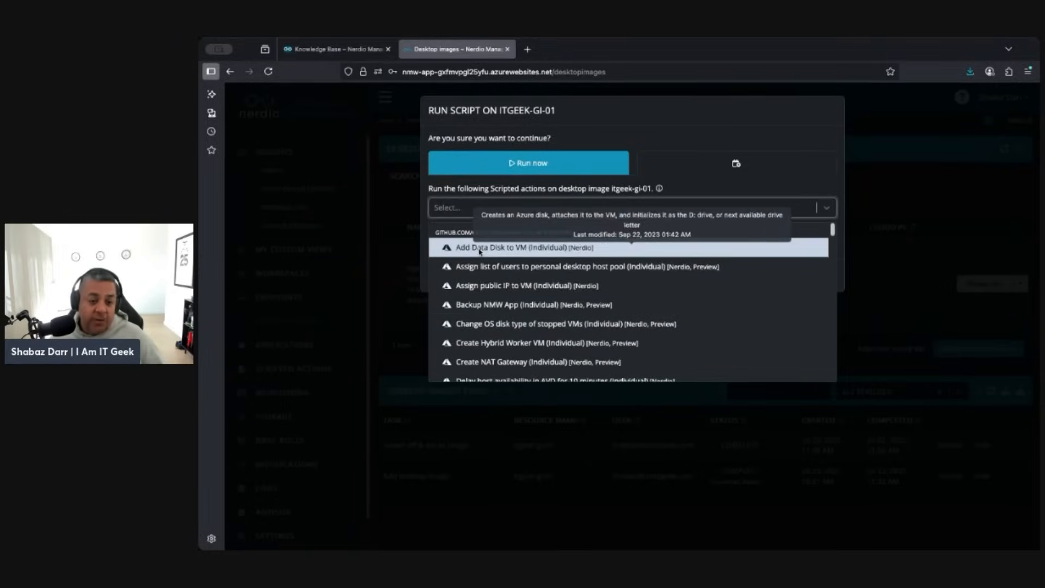
Choose Add Data Disk to VM (Individual) with both checkboxes unticked and proceed to run it.
{"action": "left_click", "coordinate": [521, 247]}
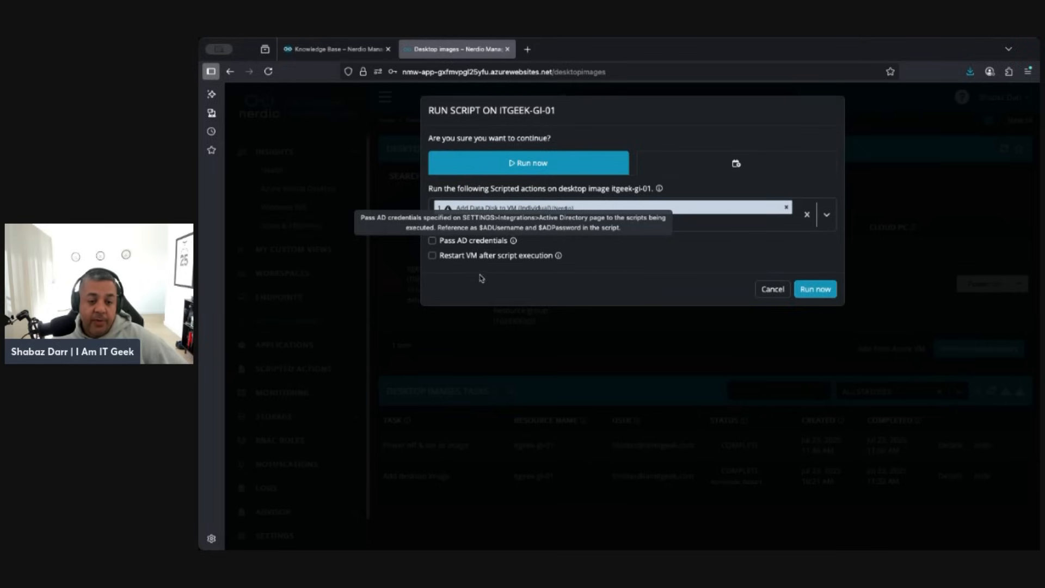
{"action": "mouse_move", "coordinate": [558, 255]}
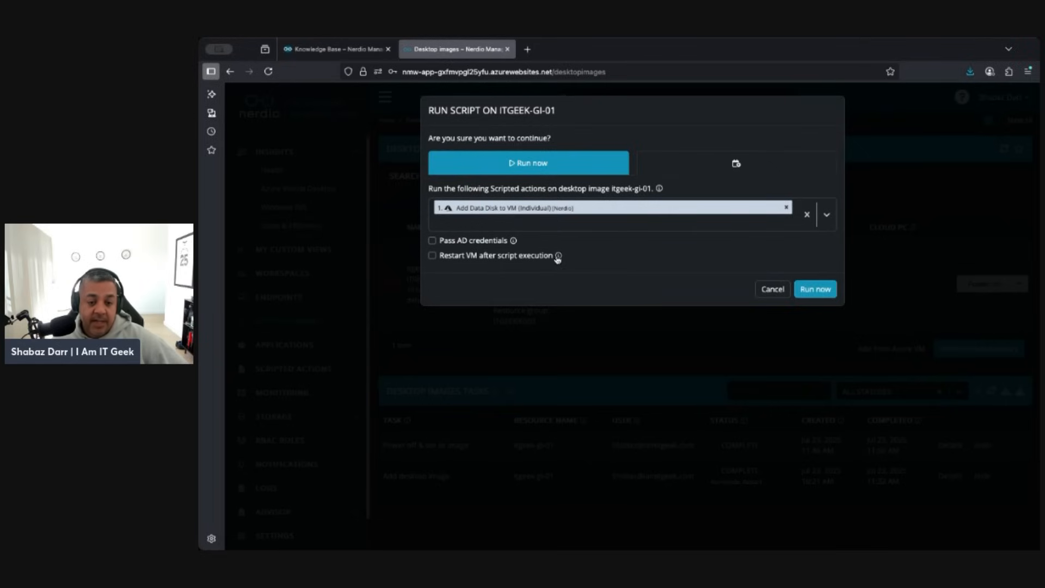
{"action": "mouse_move", "coordinate": [559, 256]}
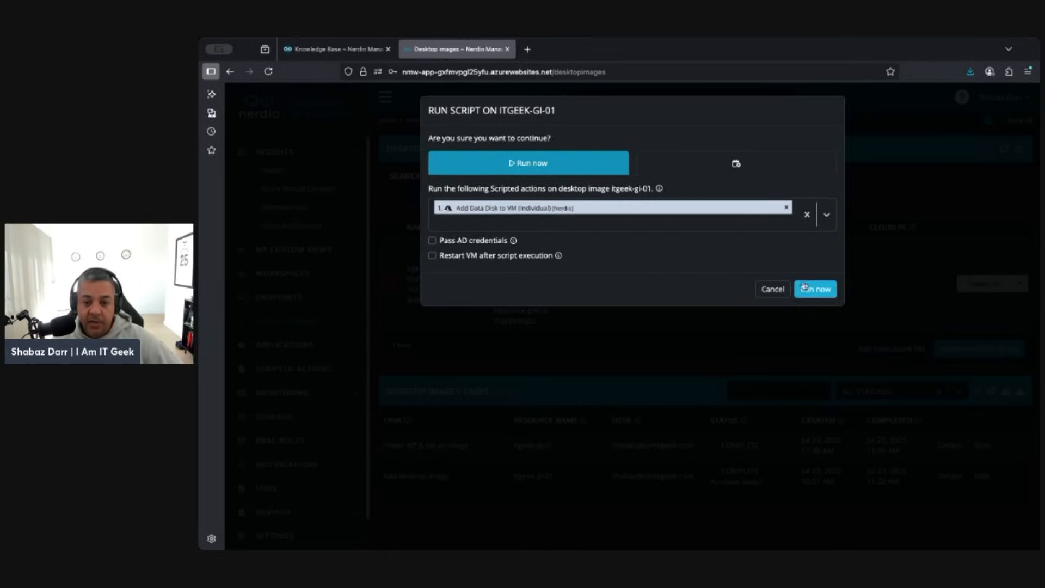
{"action": "left_click", "coordinate": [814, 289]}
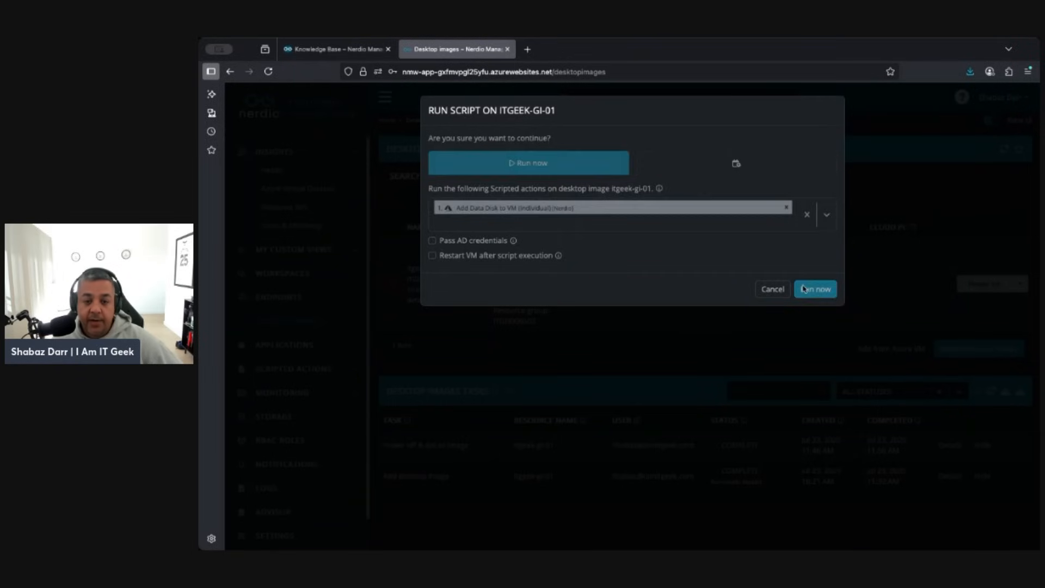
Run the data disk script now, review the completed job steps, close the details and start a new tab.
{"action": "left_click", "coordinate": [814, 289]}
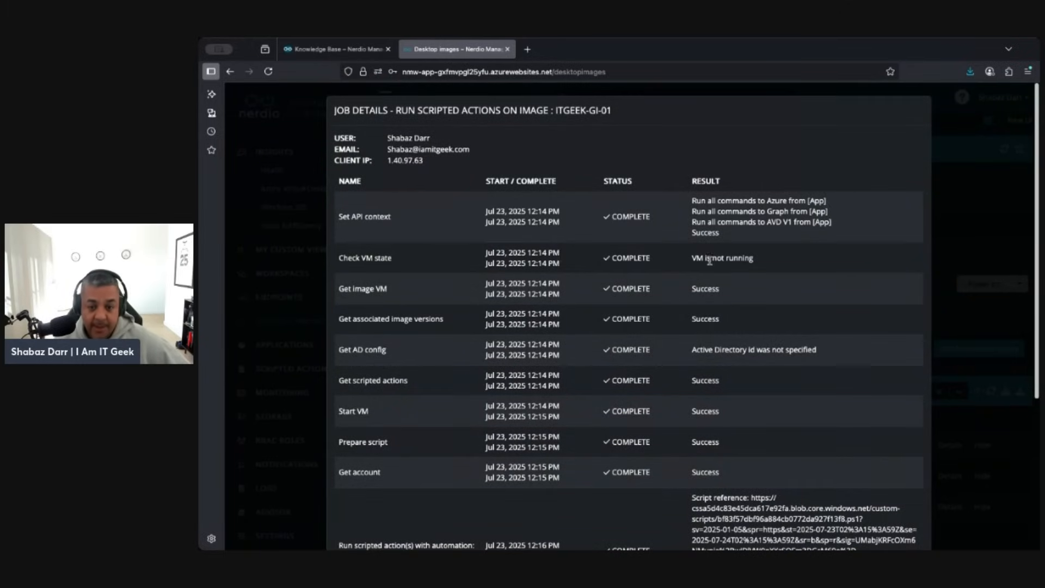
{"action": "mouse_move", "coordinate": [331, 308]}
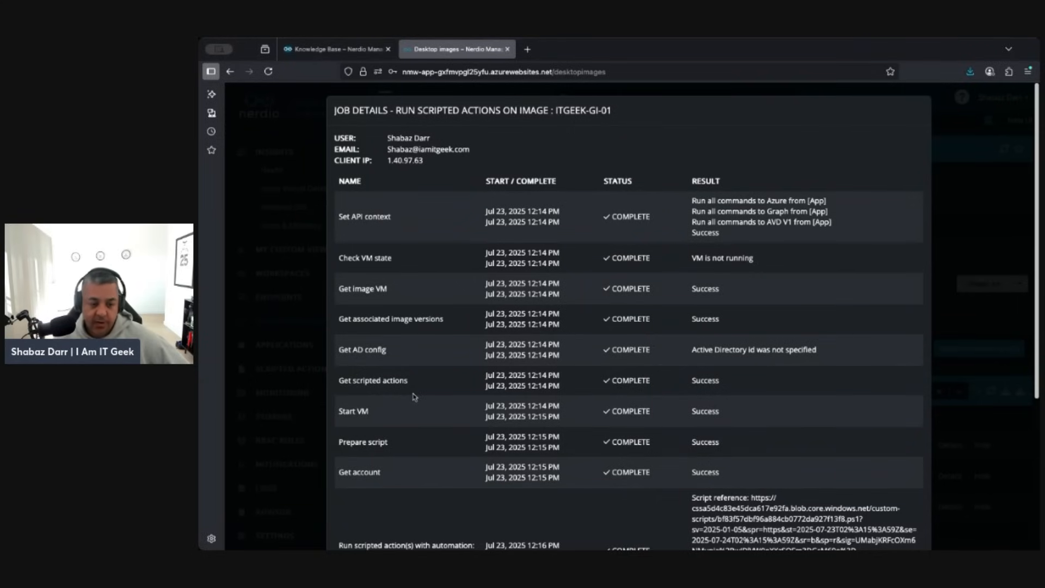
{"action": "mouse_move", "coordinate": [708, 363]}
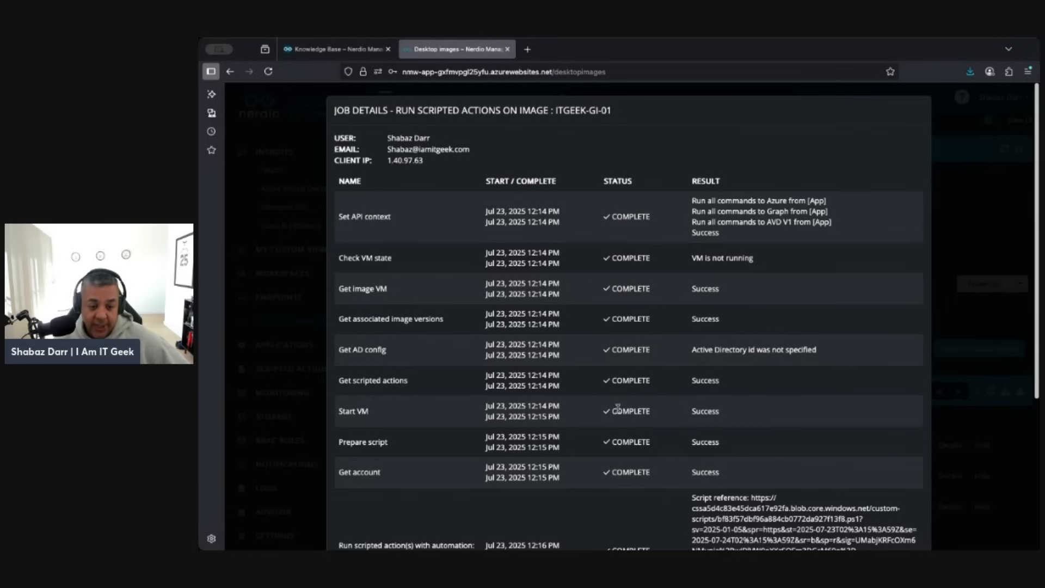
{"action": "mouse_move", "coordinate": [407, 470]}
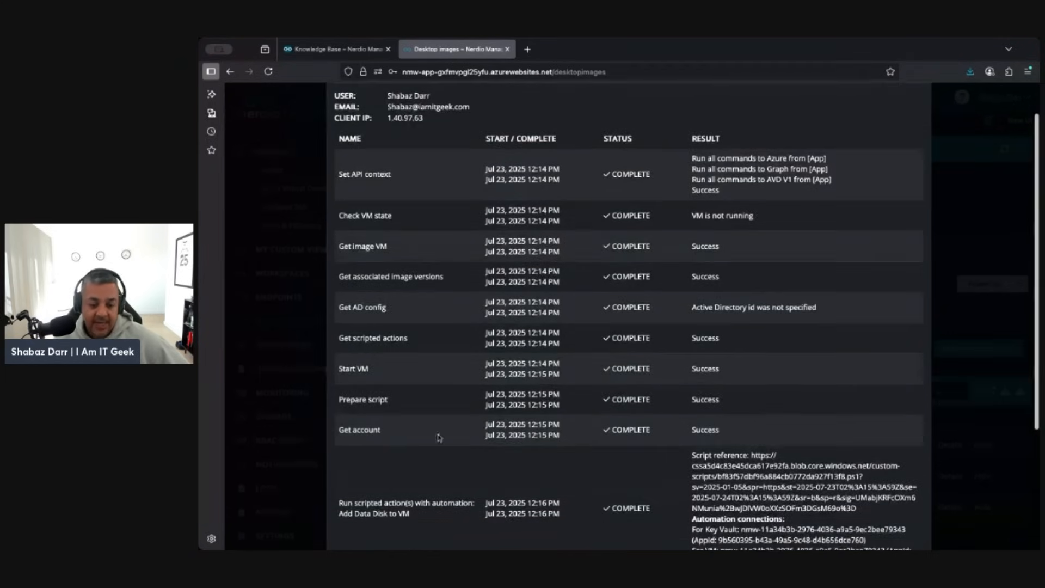
{"action": "scroll", "scroll_direction": "down", "scroll_amount": 3}
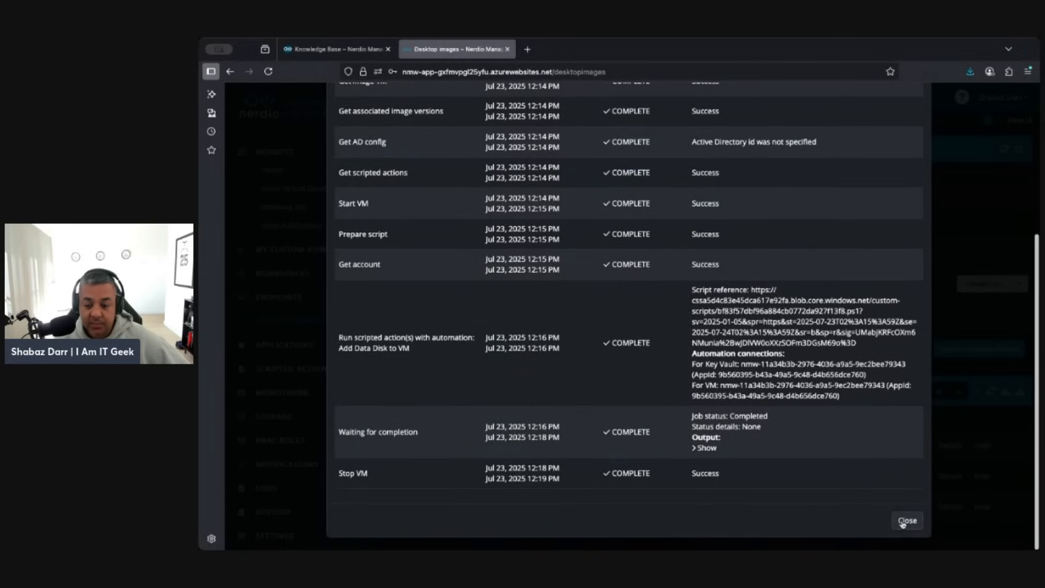
{"action": "left_click", "coordinate": [906, 520]}
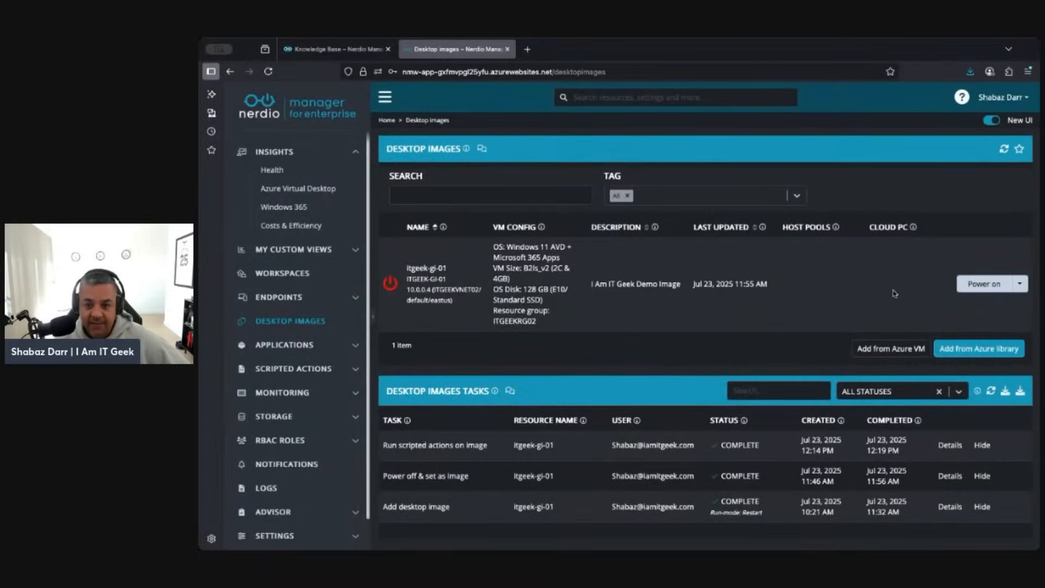
{"action": "mouse_move", "coordinate": [527, 49]}
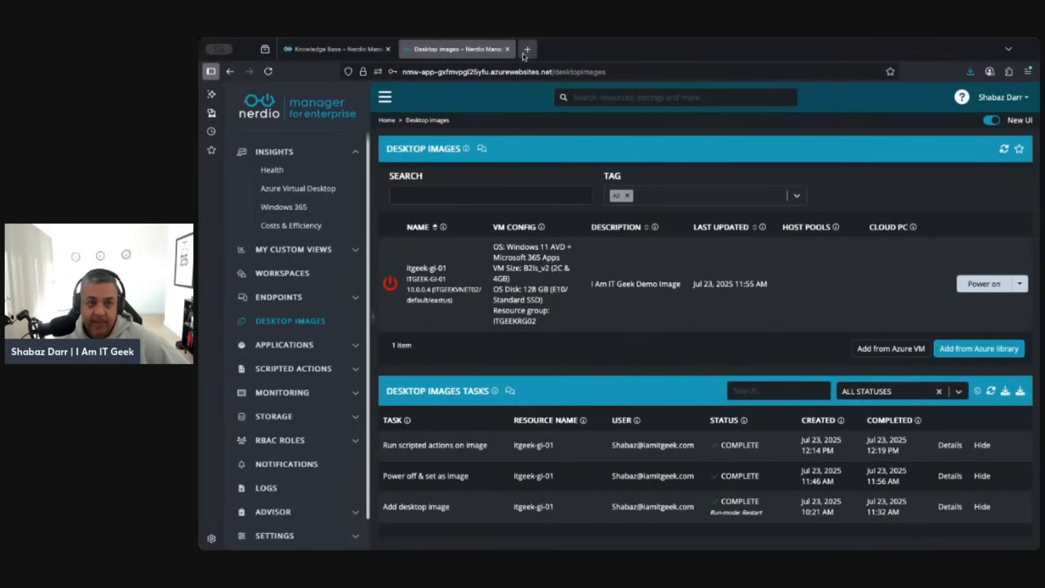
{"action": "left_click", "coordinate": [527, 49]}
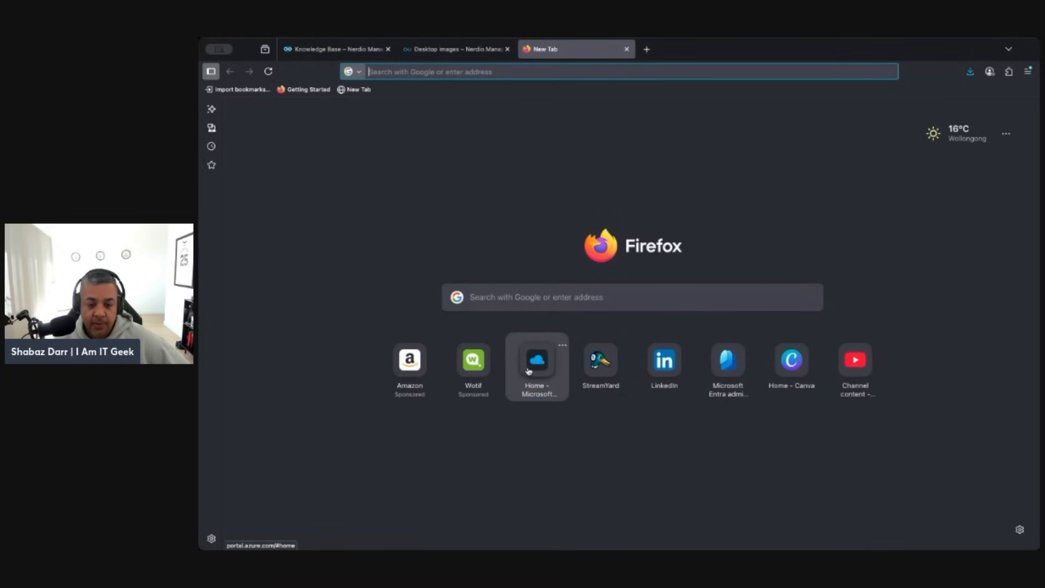
In the Azure portal, show itgeek-gi-01's Disks page listing the new 128 GiB data disk.
{"action": "left_click", "coordinate": [537, 359]}
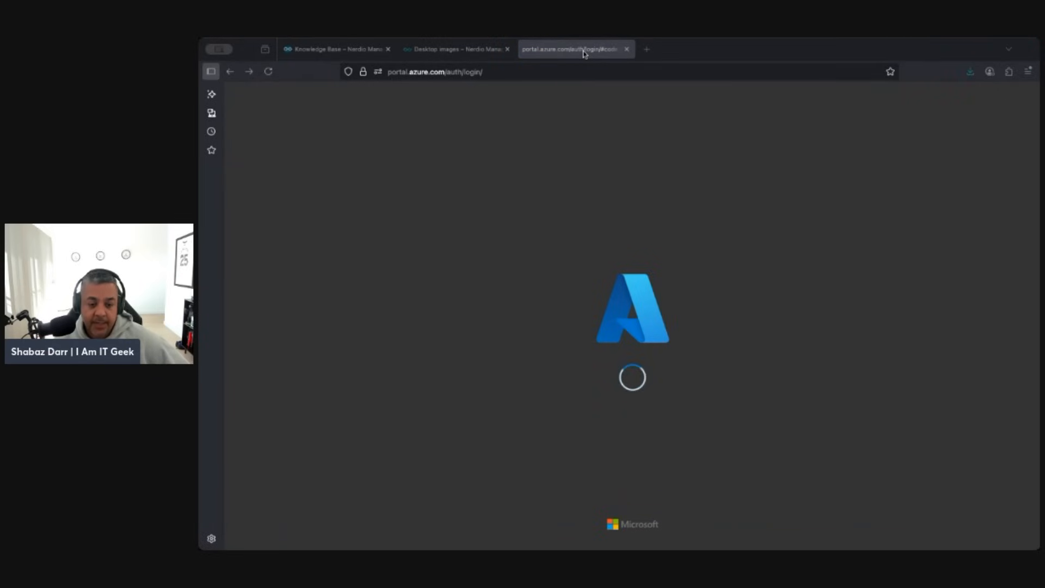
{"action": "mouse_move", "coordinate": [455, 49]}
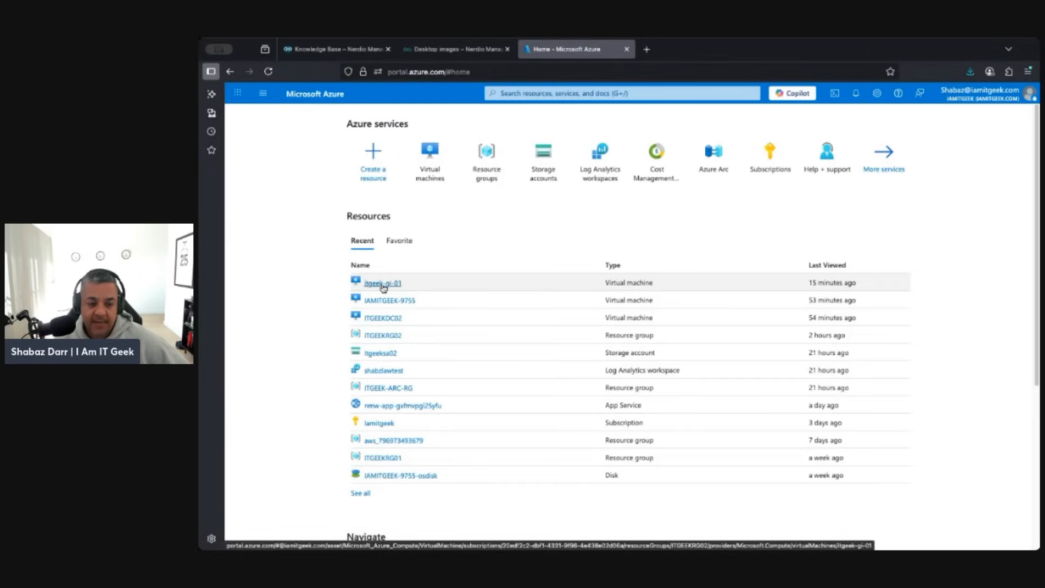
{"action": "left_click", "coordinate": [381, 283]}
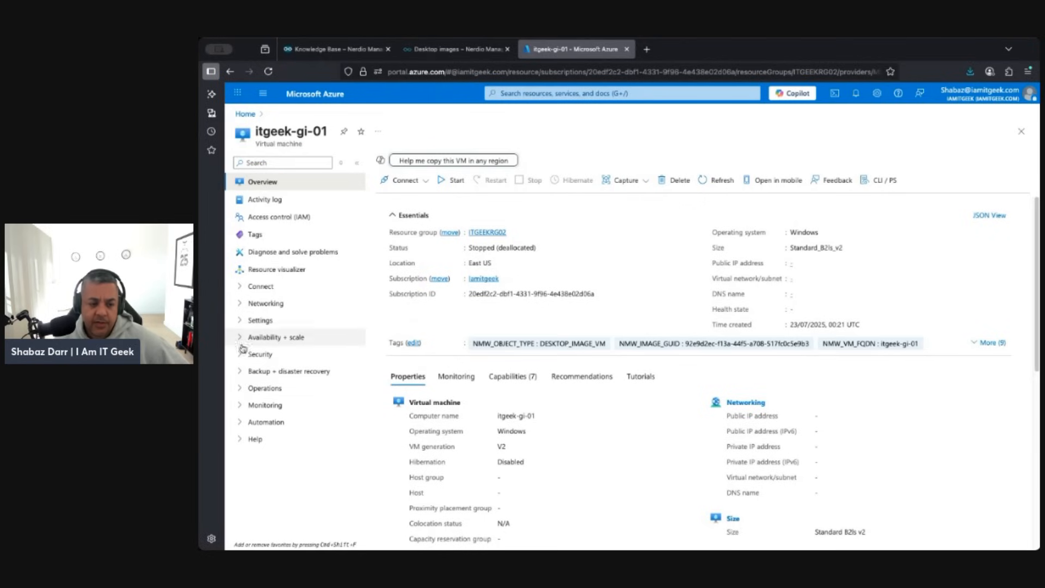
{"action": "left_click", "coordinate": [261, 320]}
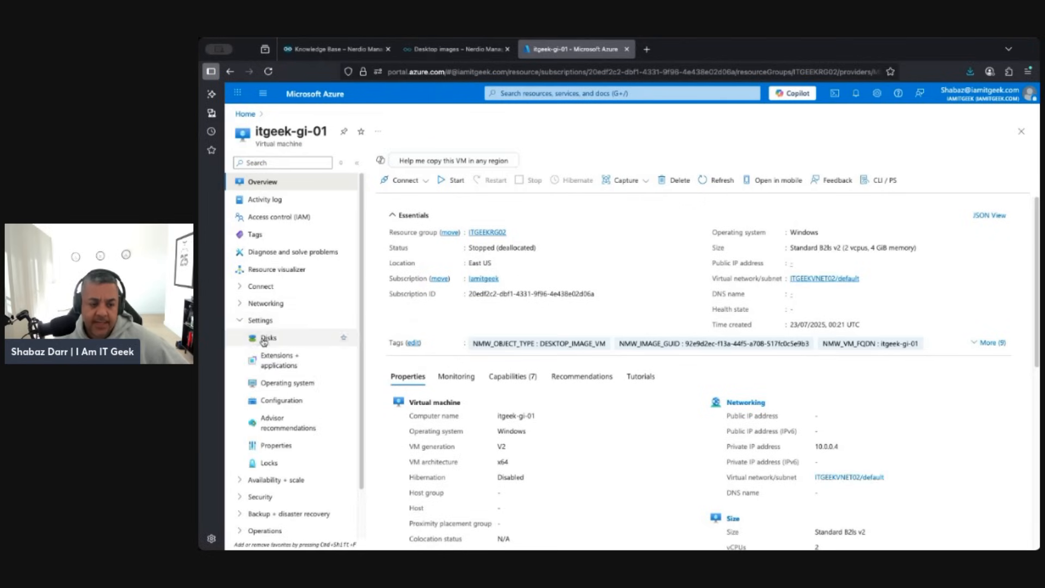
{"action": "left_click", "coordinate": [268, 338]}
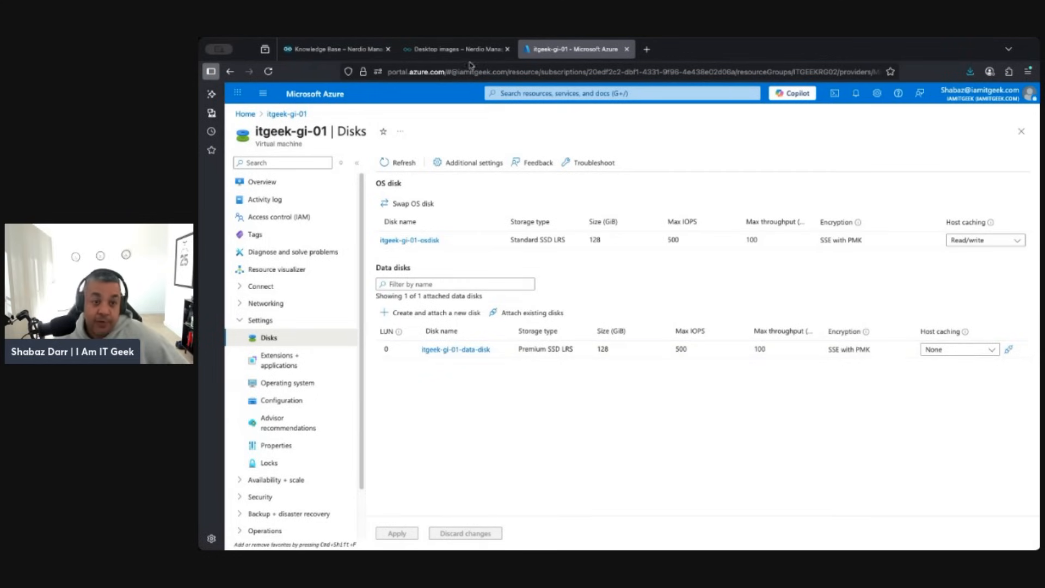
Compare with Nerdio, revisit the VM overview, and settle back on the Nerdio Desktop Images page.
{"action": "left_click", "coordinate": [456, 49]}
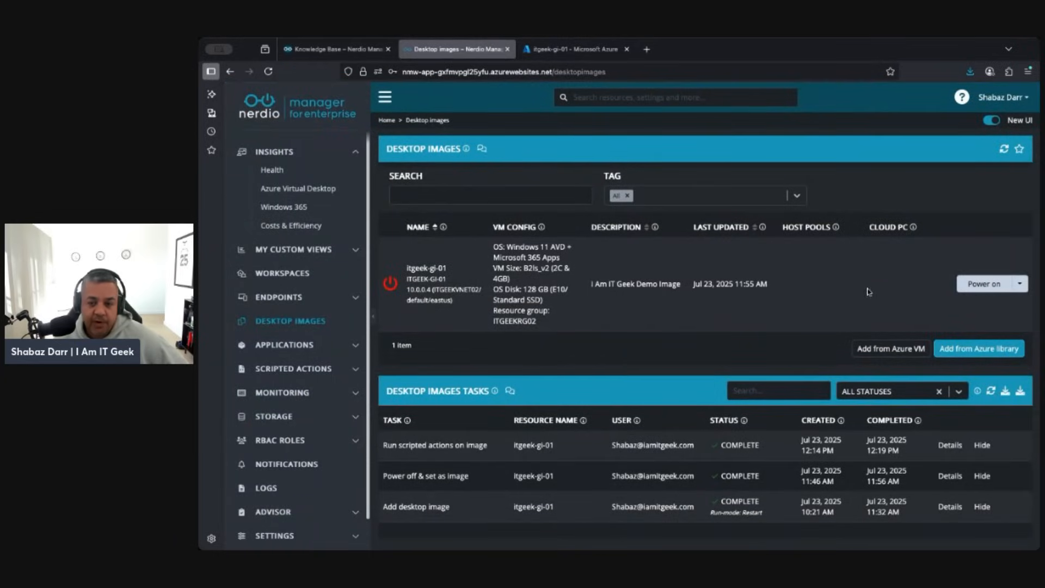
{"action": "left_click", "coordinate": [575, 49]}
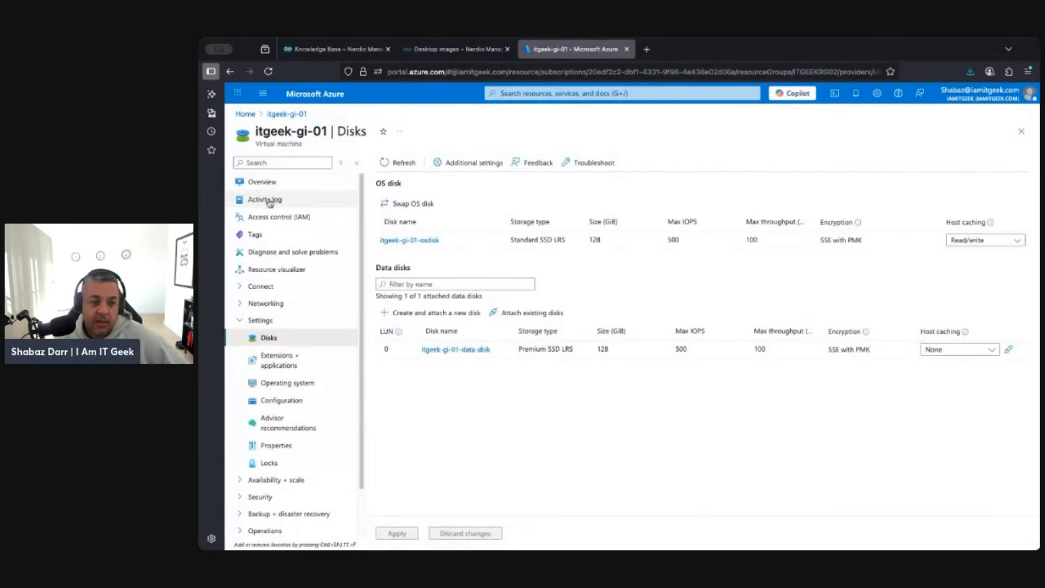
{"action": "left_click", "coordinate": [261, 181]}
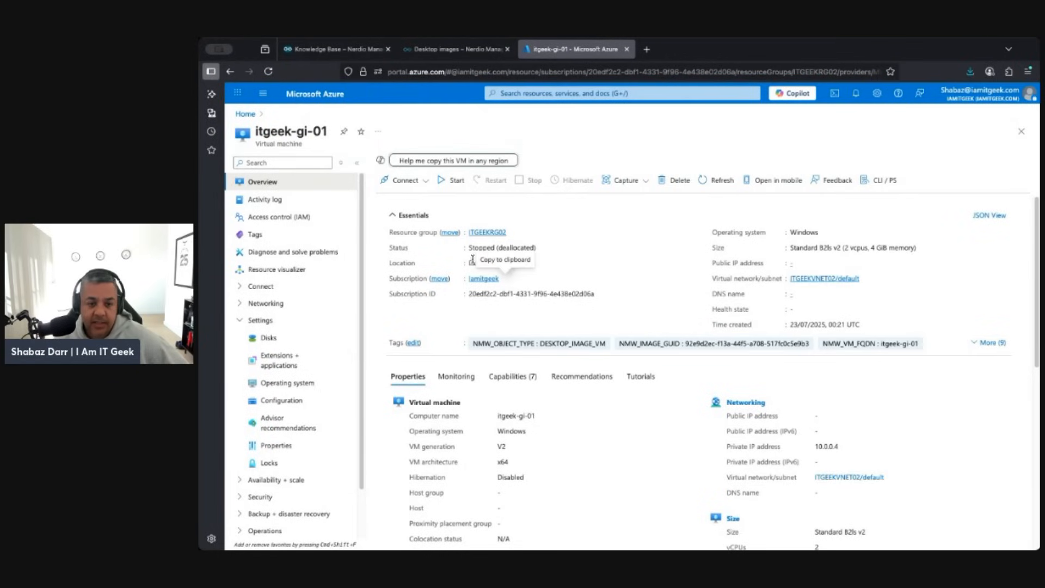
{"action": "left_click", "coordinate": [456, 49]}
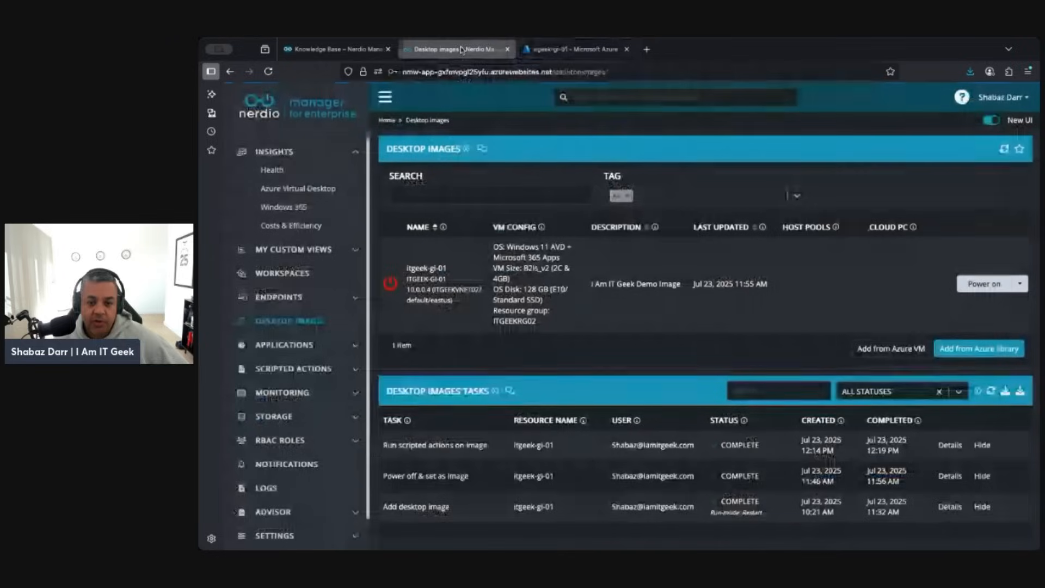